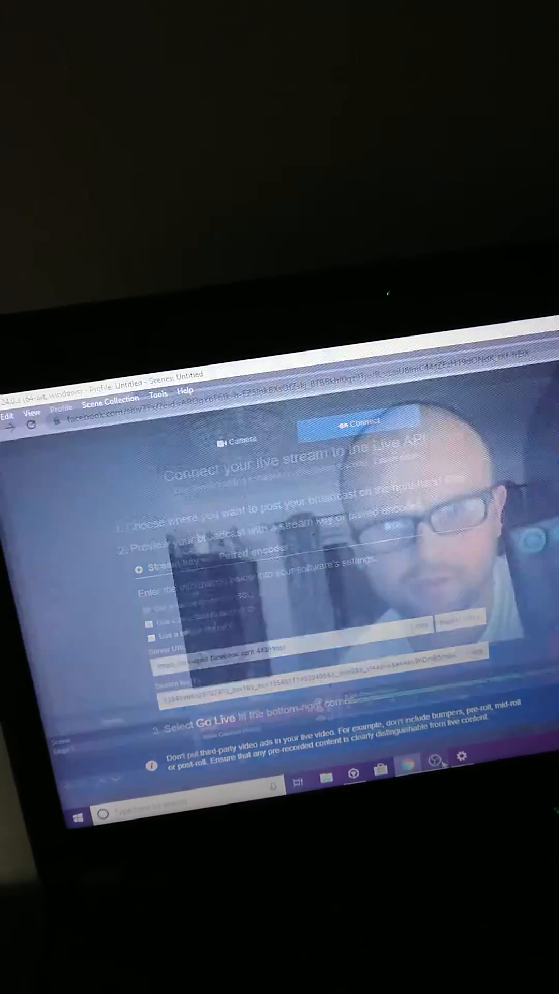
- Copy the Facebook Live stream key from the 'Connect your live stream' page
click(32, 439)
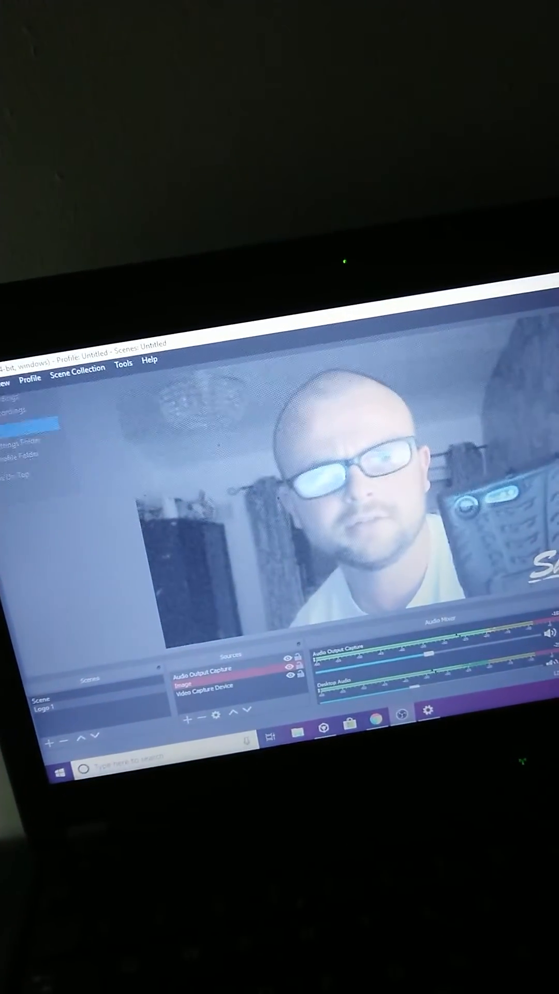
- Paste the copied key into the Stream Key field with Facebook Live as the service
right_click(298, 408)
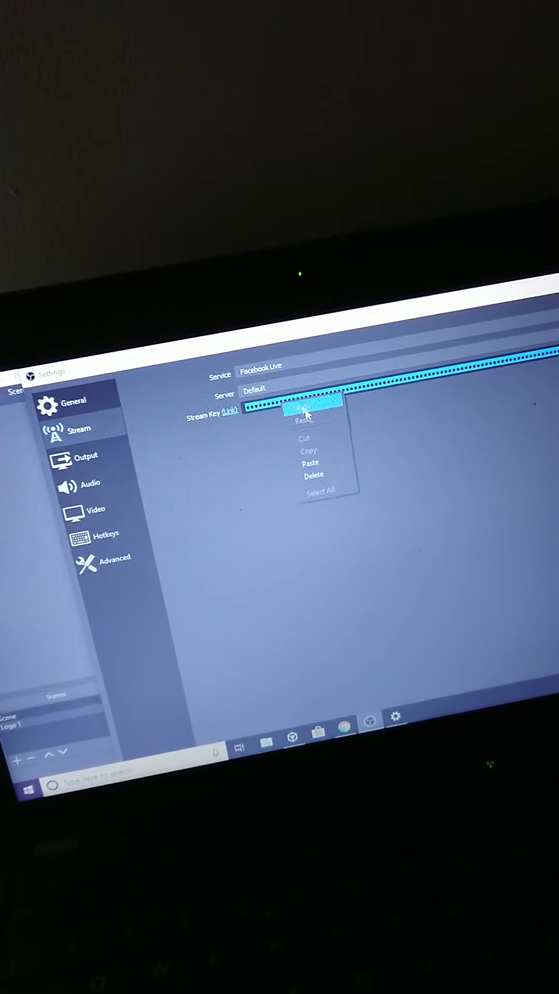